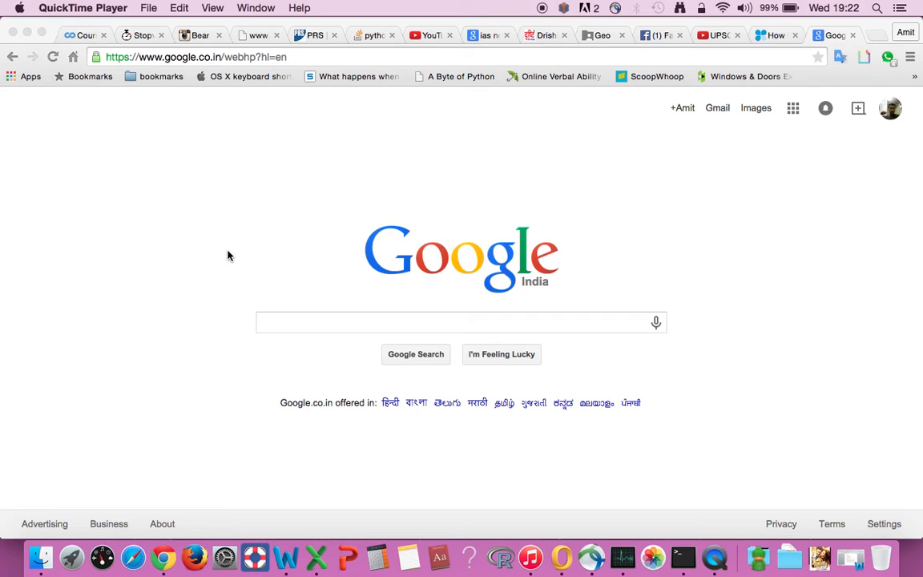
- Run a Google web search for "bear grylls"
{"action": "left_click", "coordinate": [461, 321]}
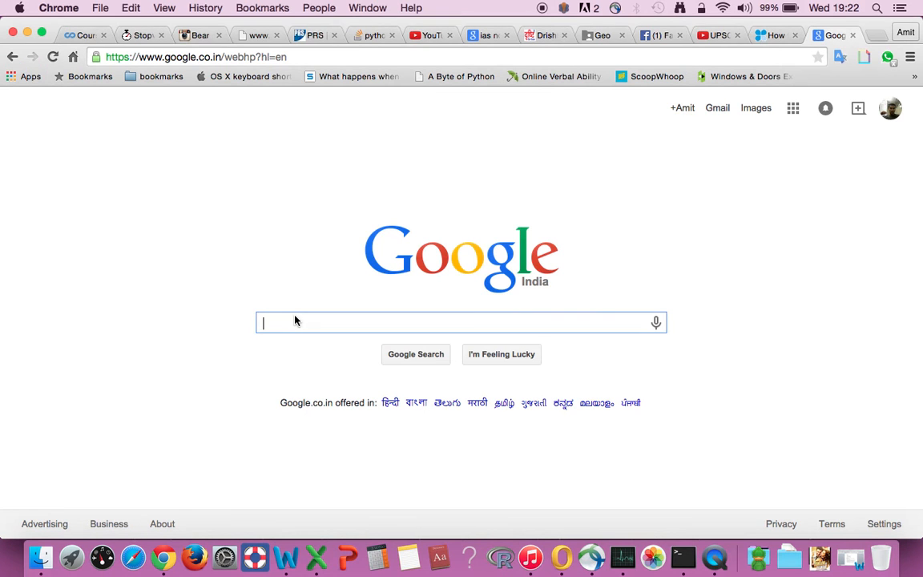
{"action": "type", "text": "bear grylla"}
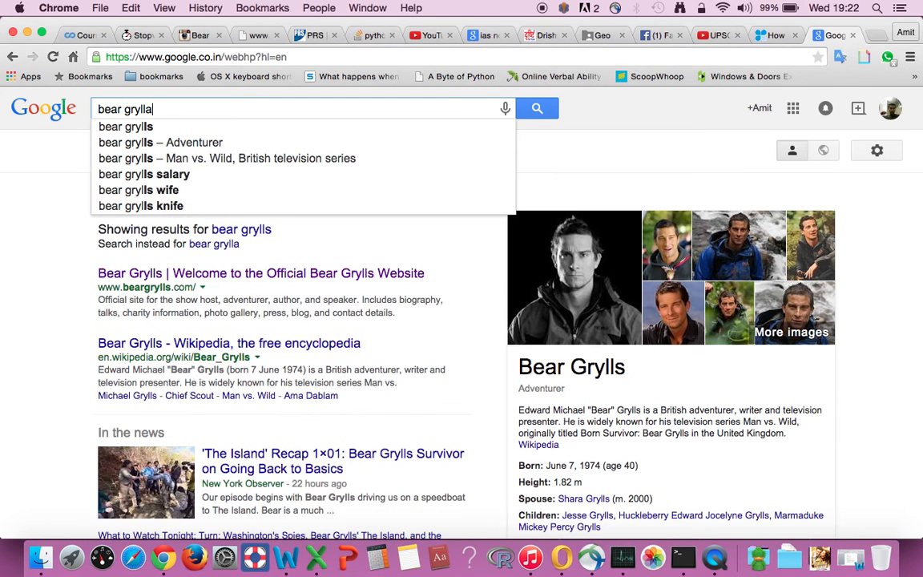
{"action": "left_click", "coordinate": [125, 127]}
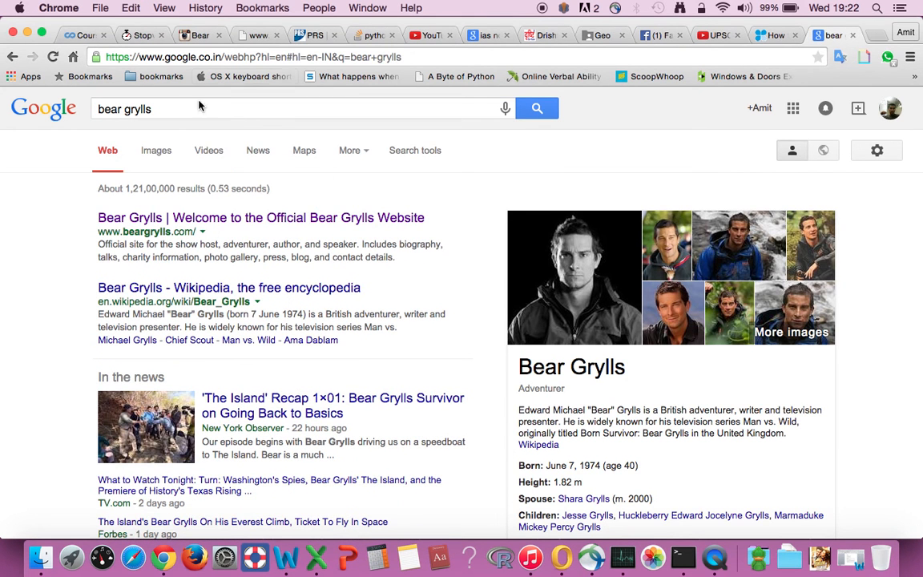
- Switch to image results and view the crouching grey-jacket Bear Grylls photo full size on its own page
{"action": "left_click", "coordinate": [155, 150]}
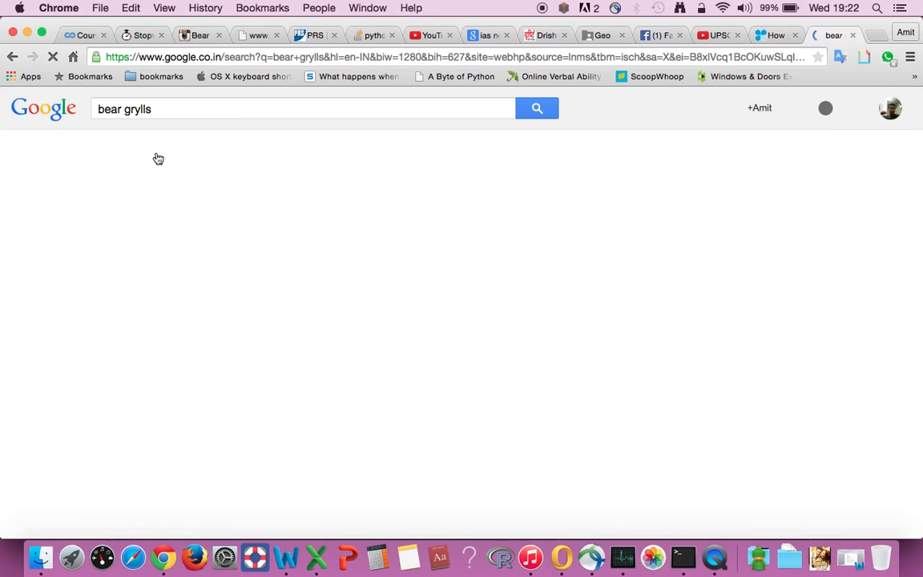
{"action": "left_click", "coordinate": [155, 150]}
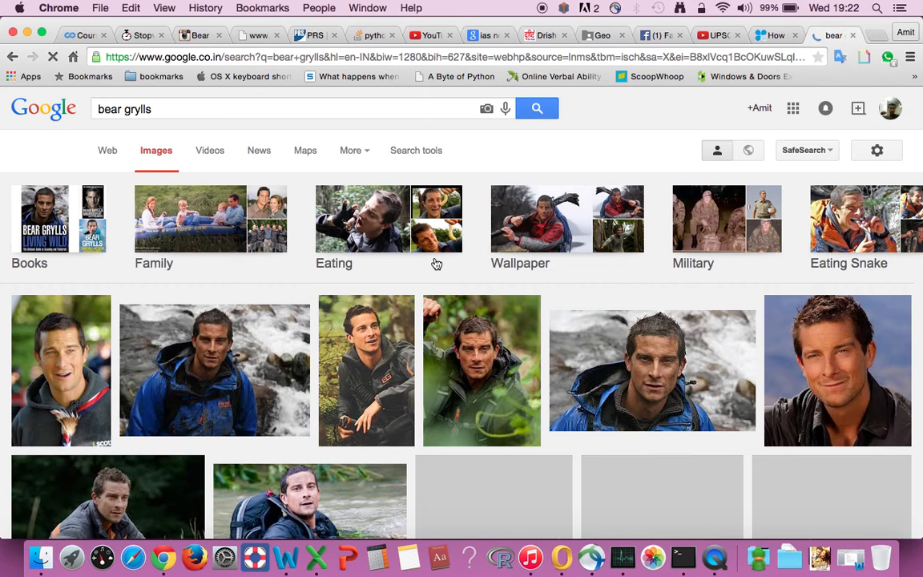
{"action": "scroll", "scroll_direction": "down", "scroll_amount": 3}
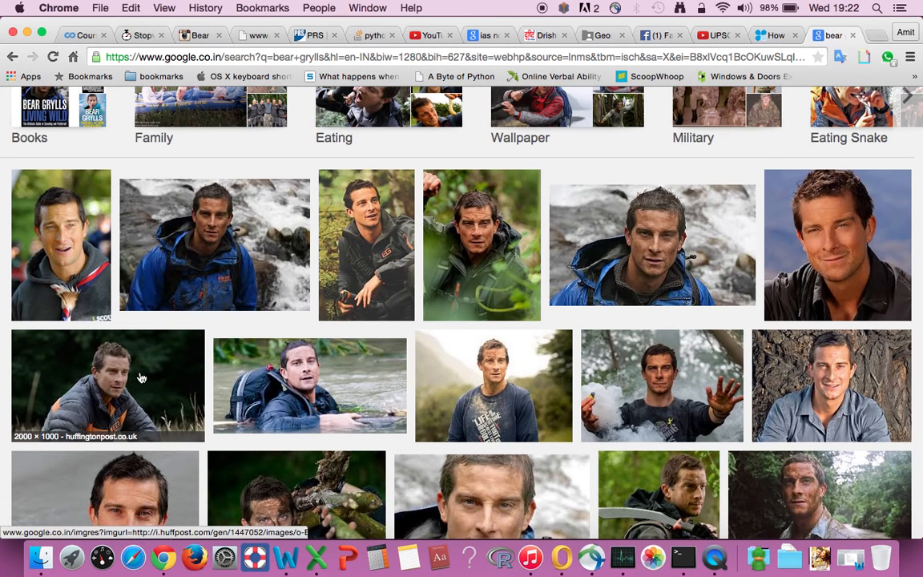
{"action": "left_click", "coordinate": [107, 384]}
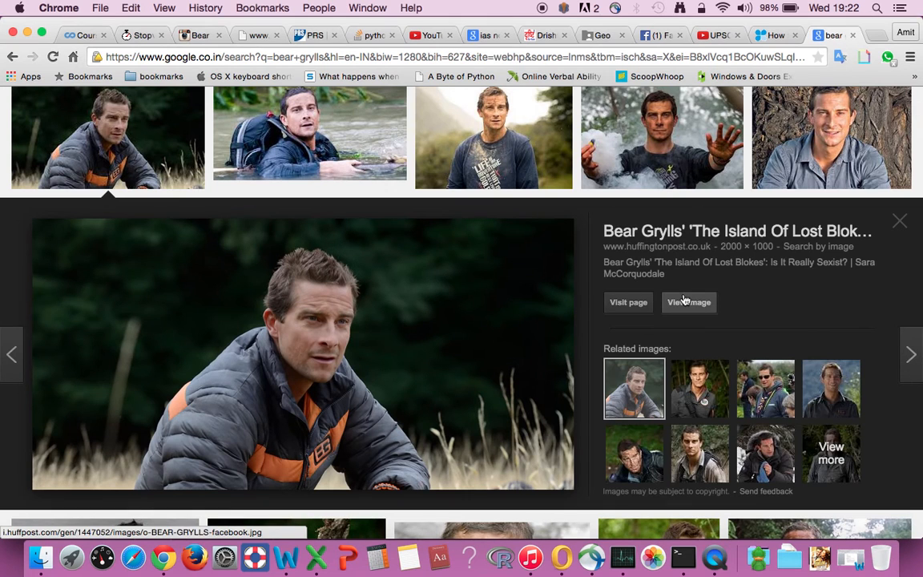
{"action": "left_click", "coordinate": [689, 301]}
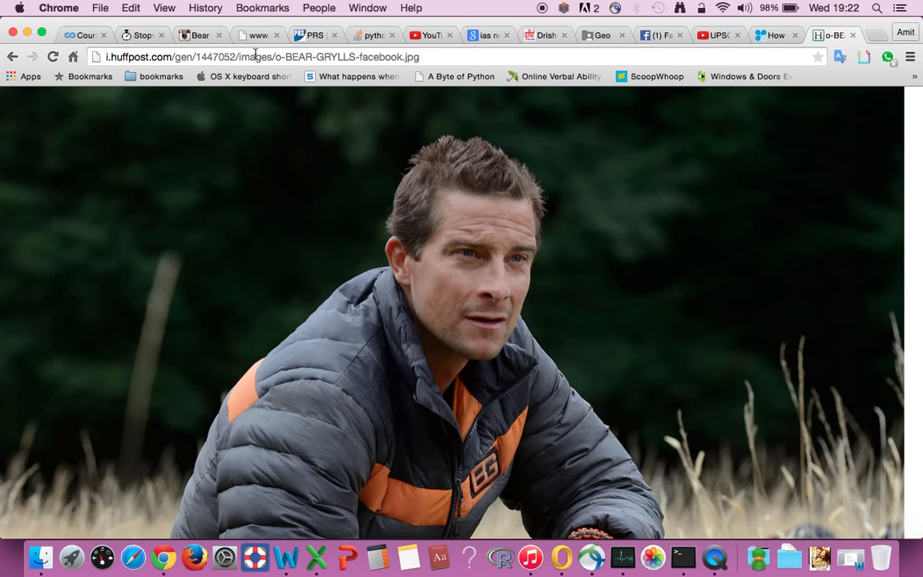
- Select the photo's web address, then launch IDLE via Spotlight by searching "idle"
{"action": "left_click", "coordinate": [256, 58]}
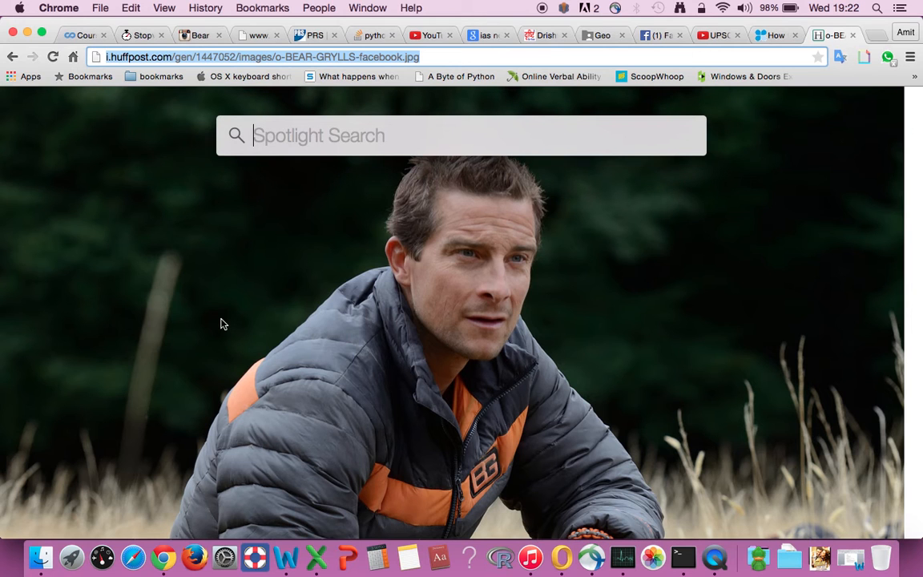
{"action": "type", "text": "idle"}
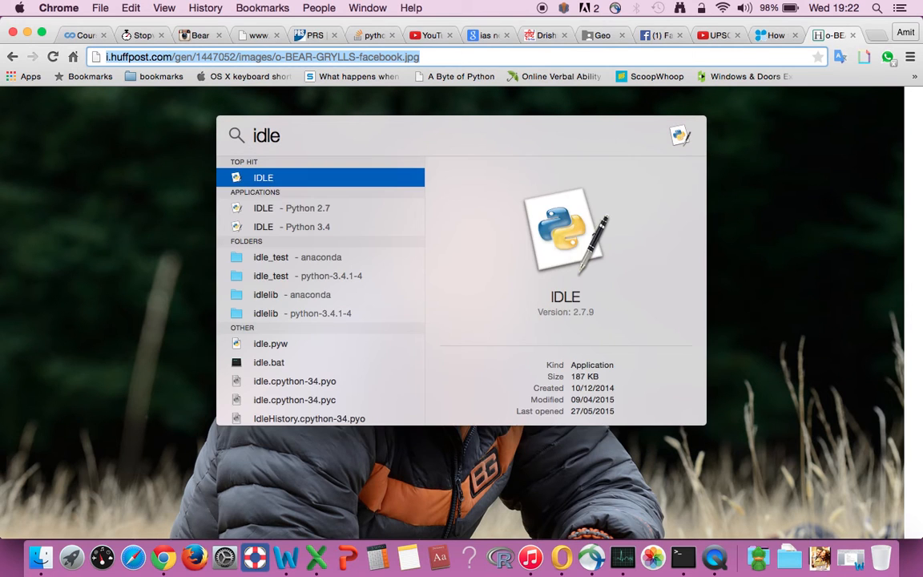
{"action": "key", "text": "escape"}
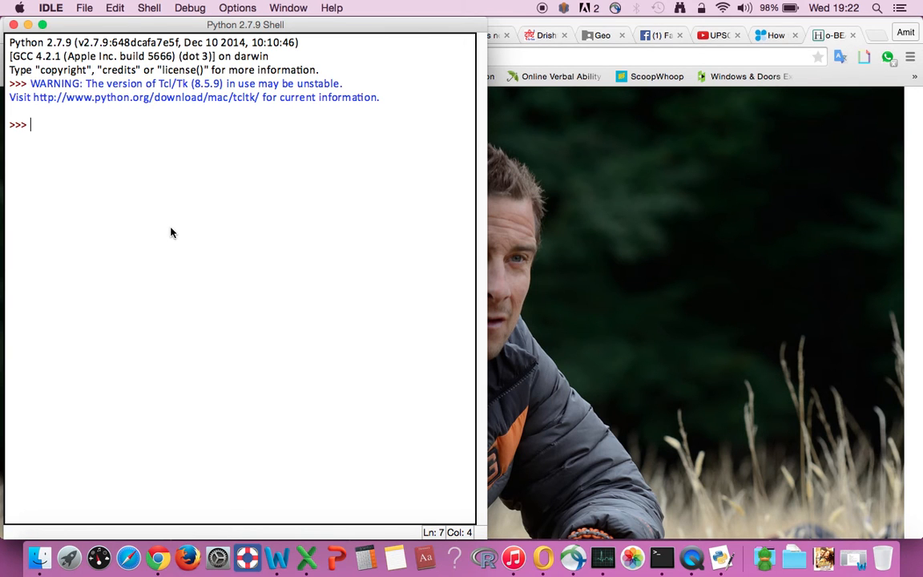
{"action": "type", "text": "import urllib"}
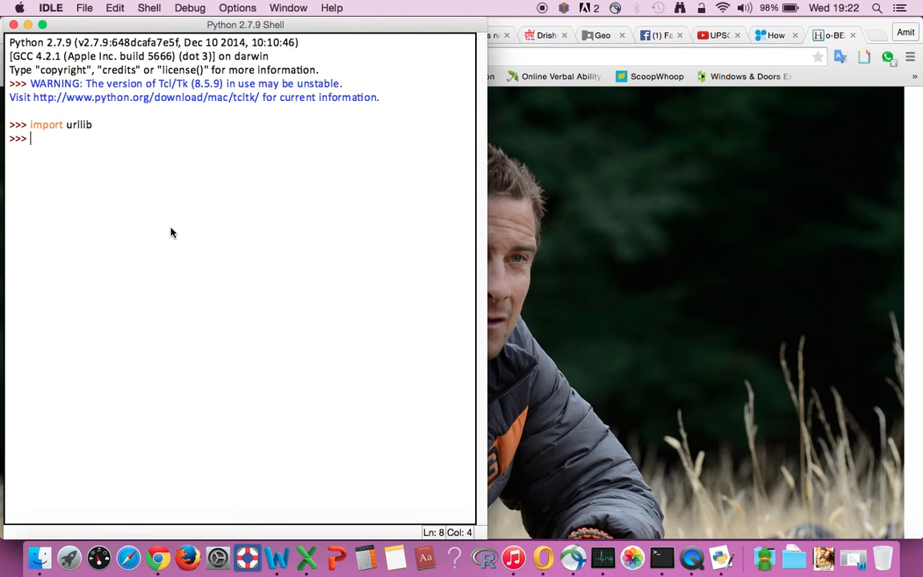
{"action": "type", "text": "url = \""}
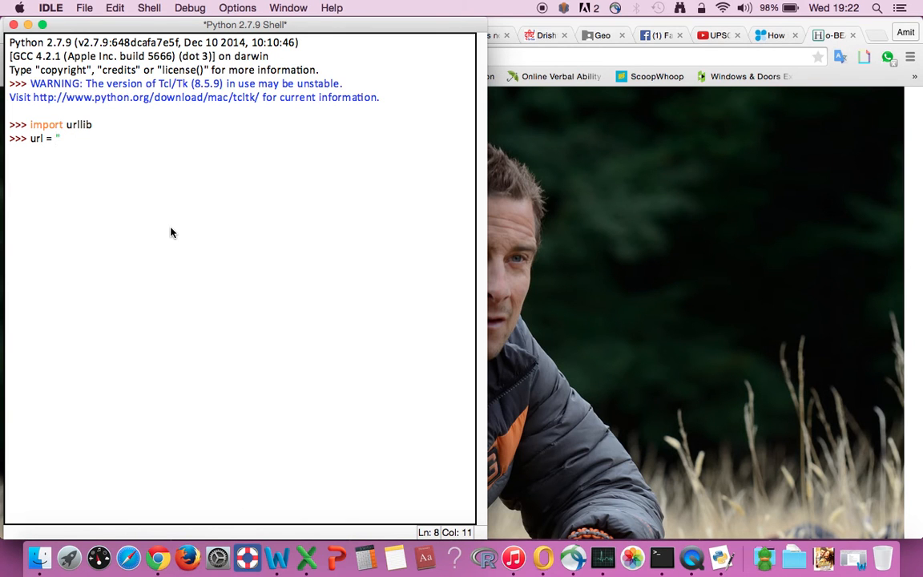
{"action": "type", "text": "http://i.huffpost.com/gen/1447052/images/o-BEAR-GRYLLS-facebook.jpg\""}
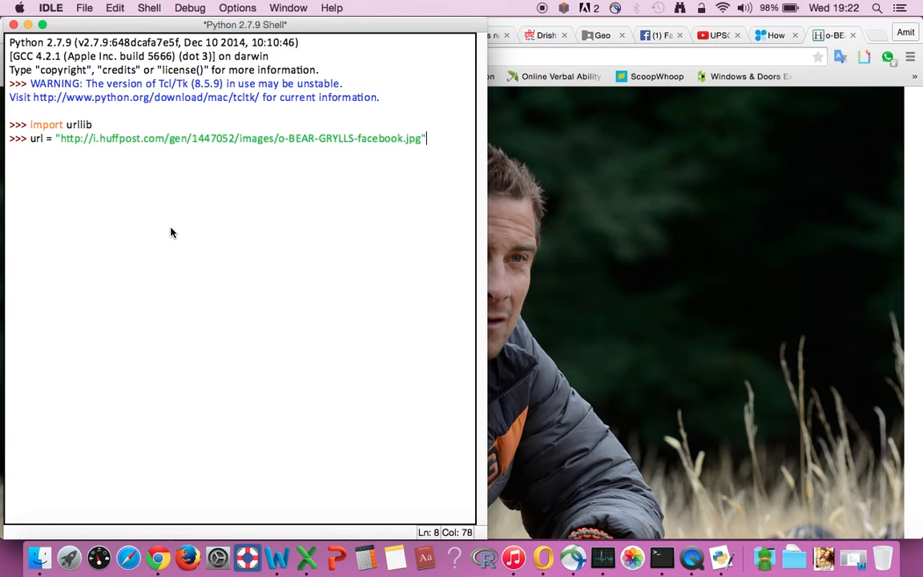
{"action": "key", "text": "enter"}
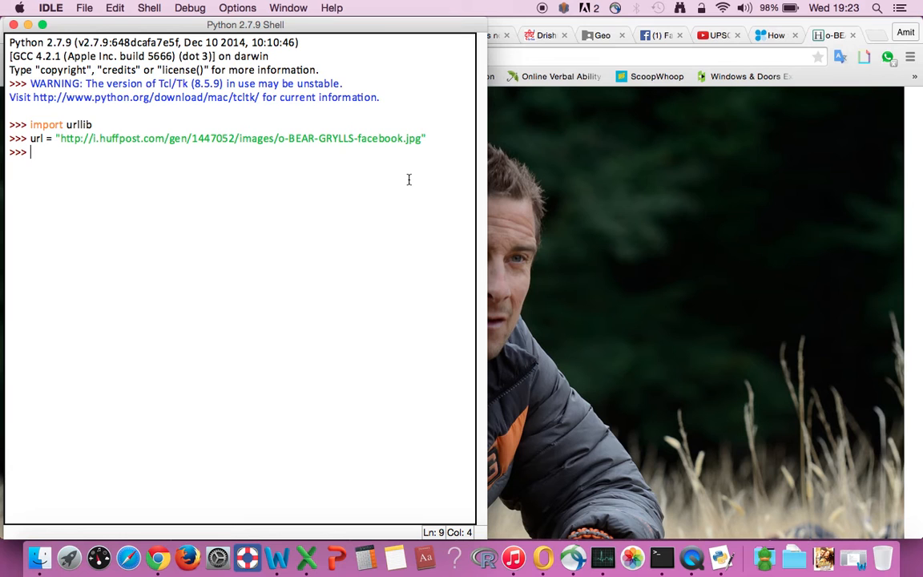
- Write download = urllib.urlretrieve(url, "a.jpg") at the prompt without running it yet
{"action": "type", "text": "do"}
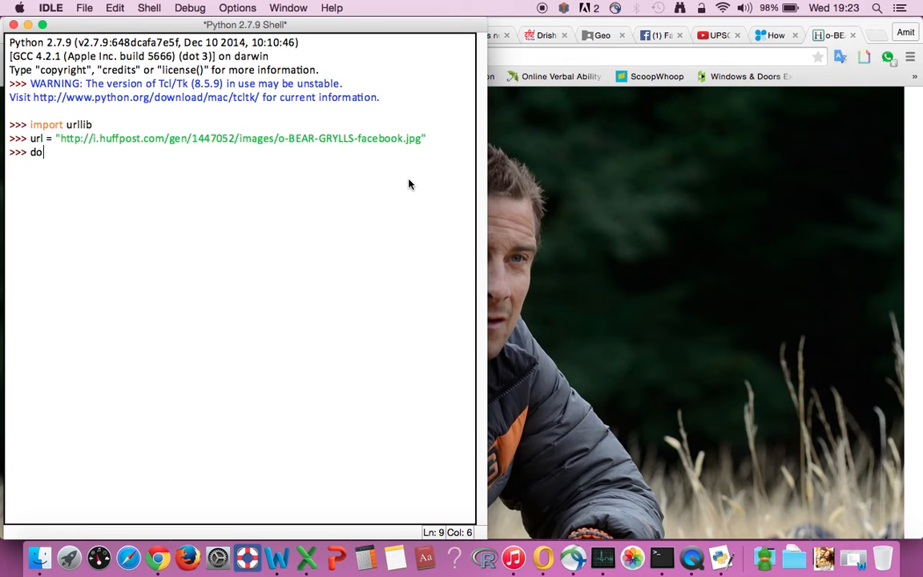
{"action": "type", "text": "wnload ="}
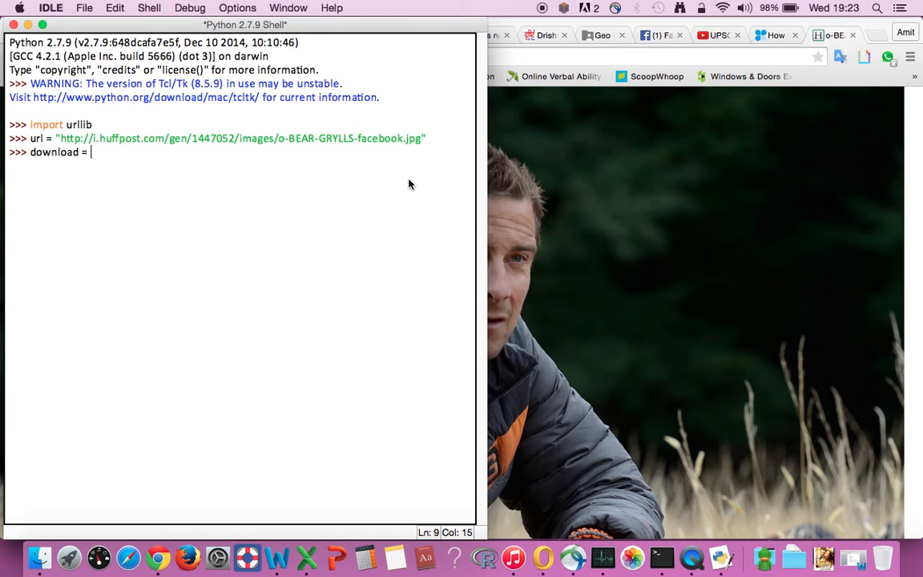
{"action": "mouse_move", "coordinate": [45, 159]}
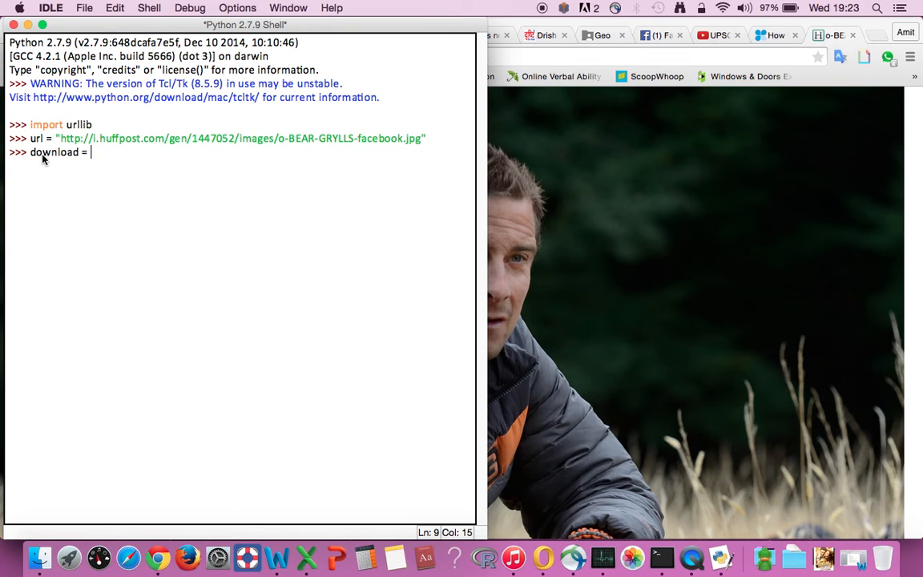
{"action": "mouse_move", "coordinate": [115, 167]}
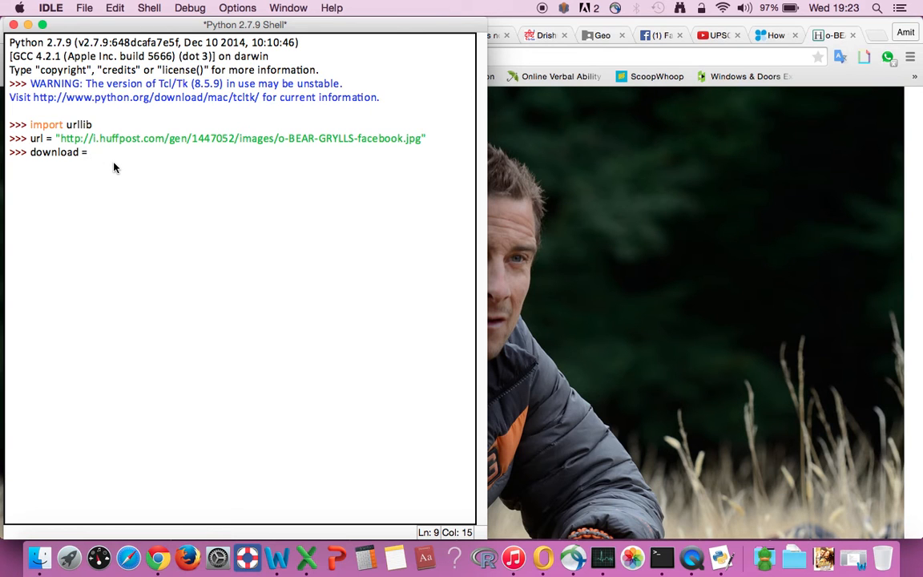
{"action": "type", "text": "ur"}
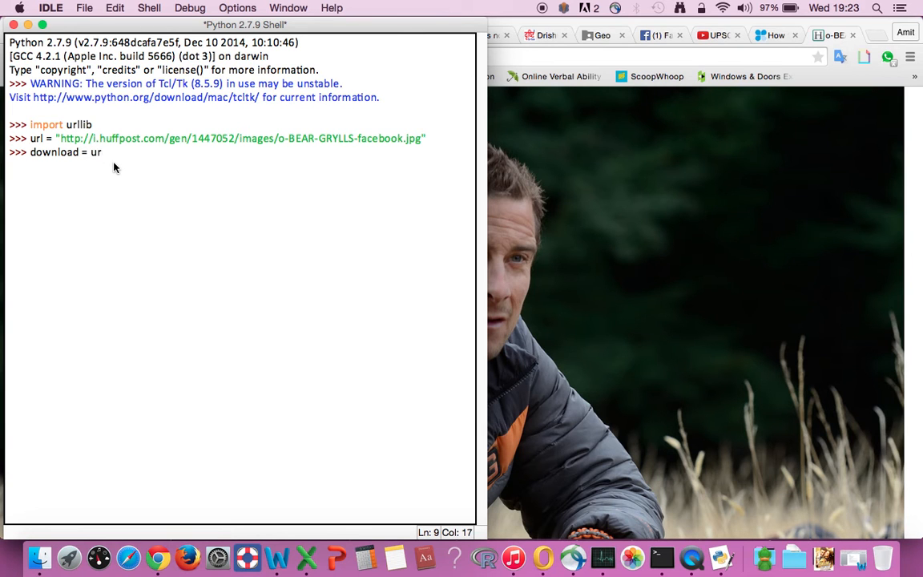
{"action": "type", "text": "llib"}
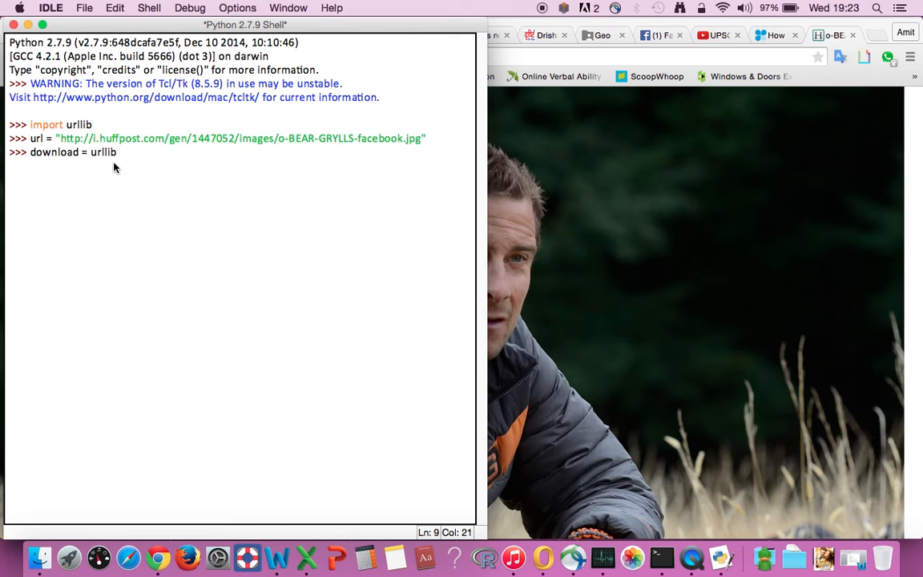
{"action": "type", "text": "."}
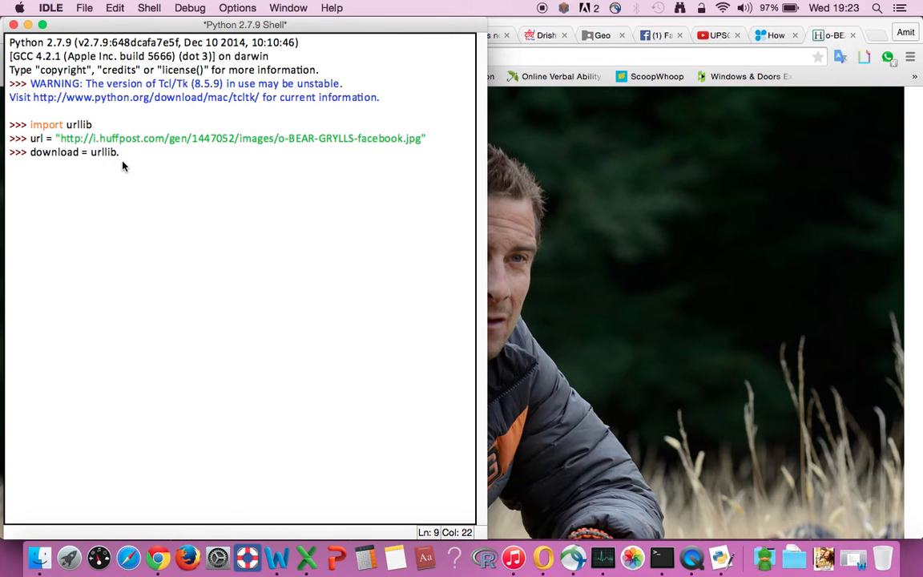
{"action": "type", "text": "."}
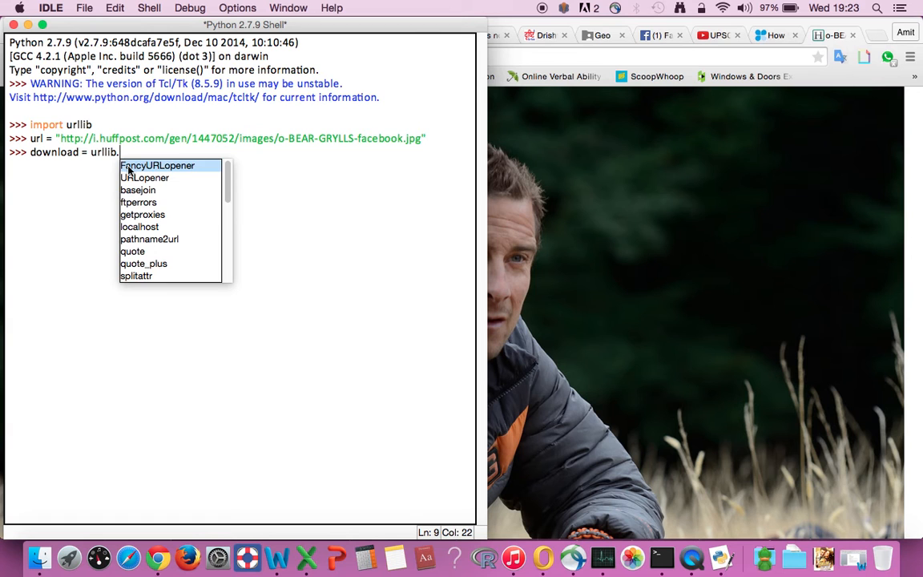
{"action": "type", "text": "localhost"}
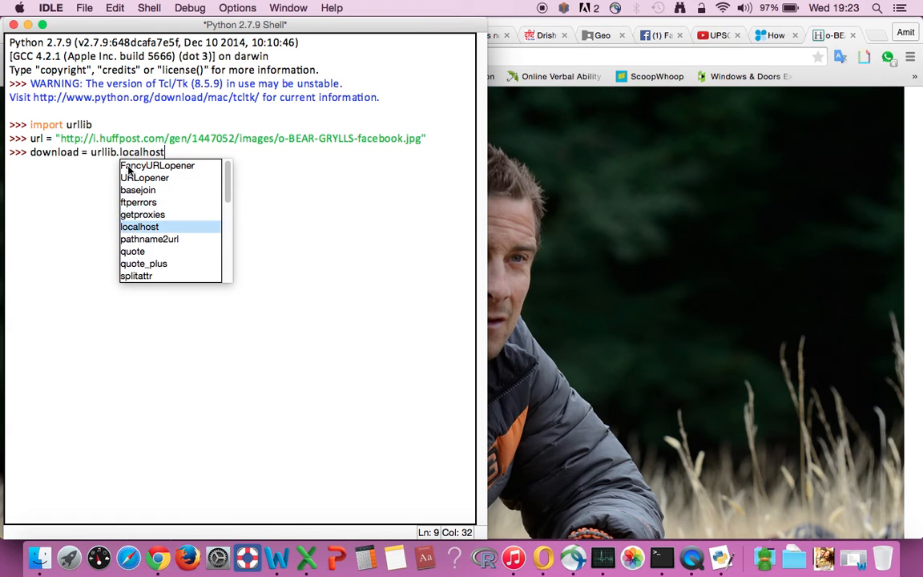
{"action": "type", "text": "rlretrieve(u"}
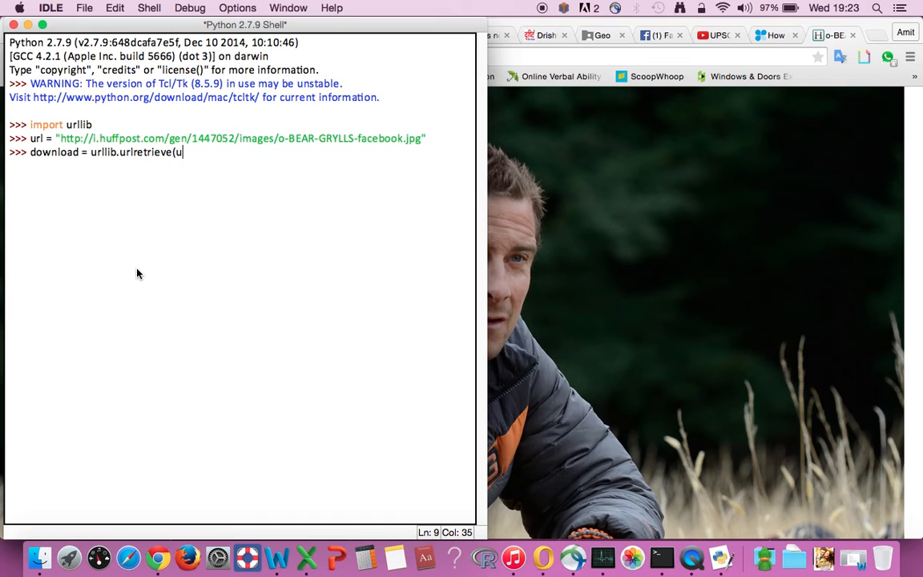
{"action": "type", "text": "rl"}
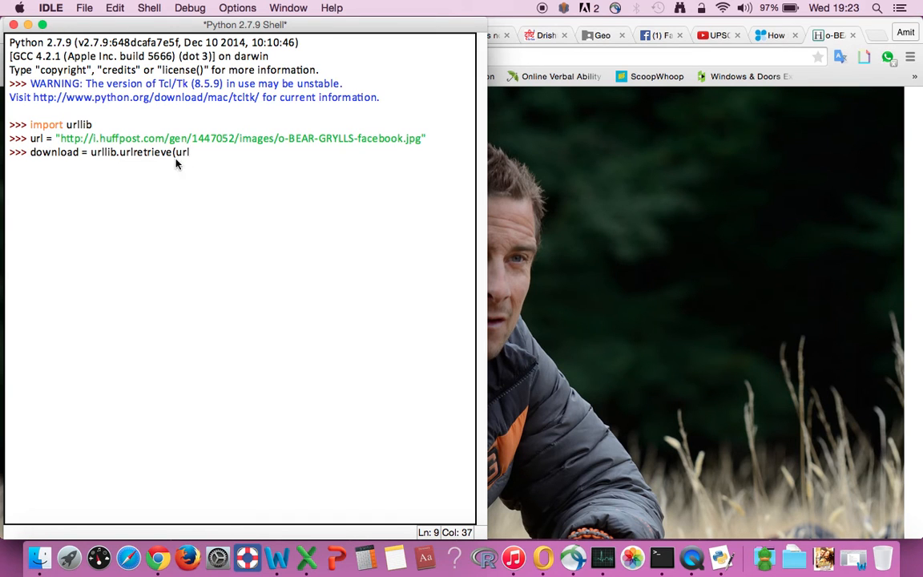
{"action": "type", "text": ", \""}
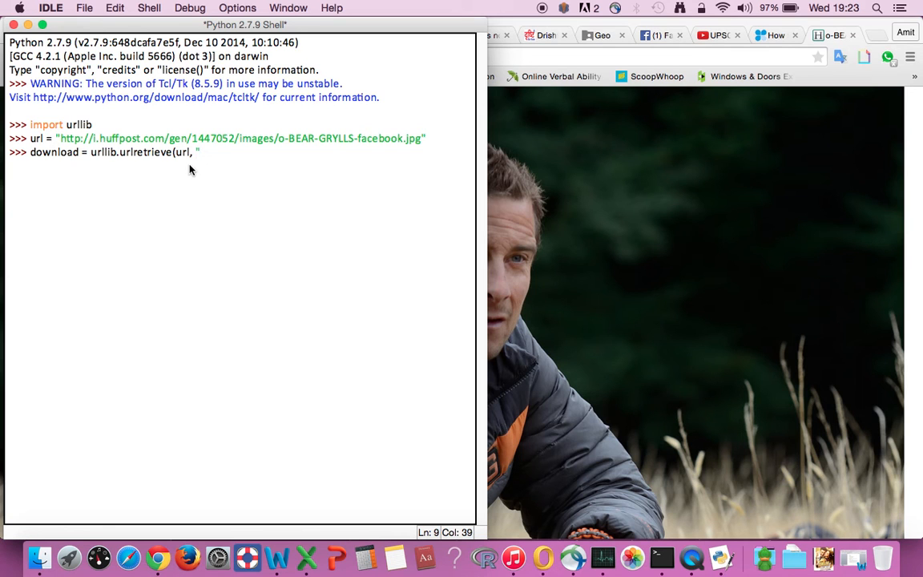
{"action": "type", "text": "\""}
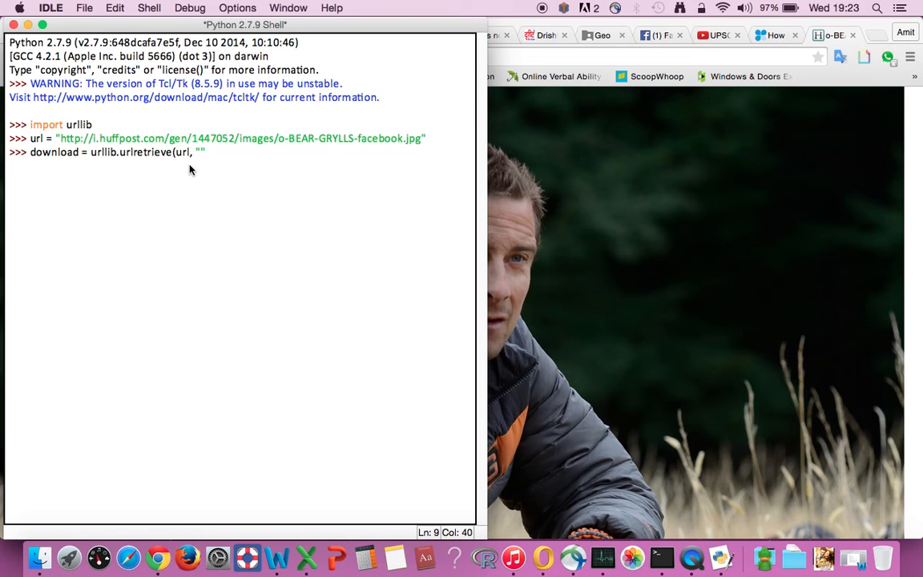
{"action": "type", "text": "\""}
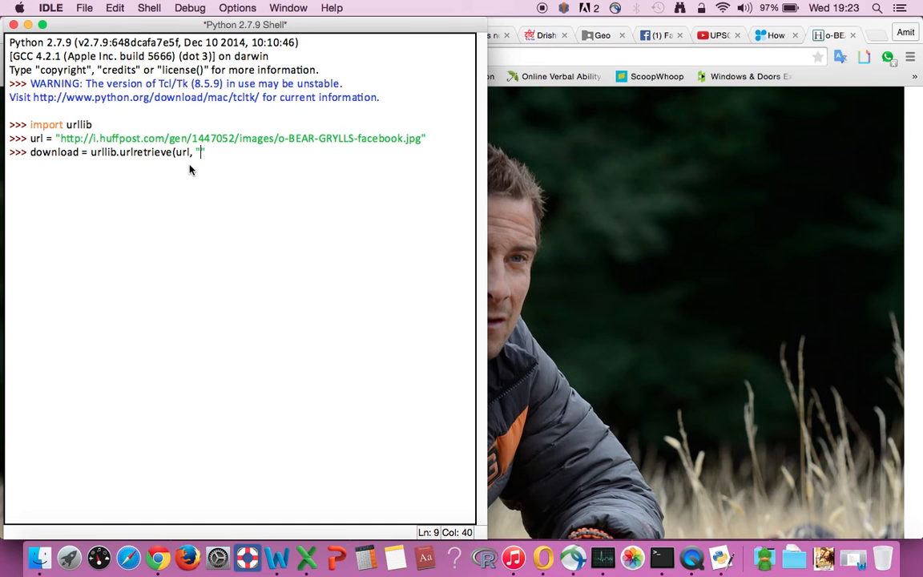
{"action": "type", "text": "a."}
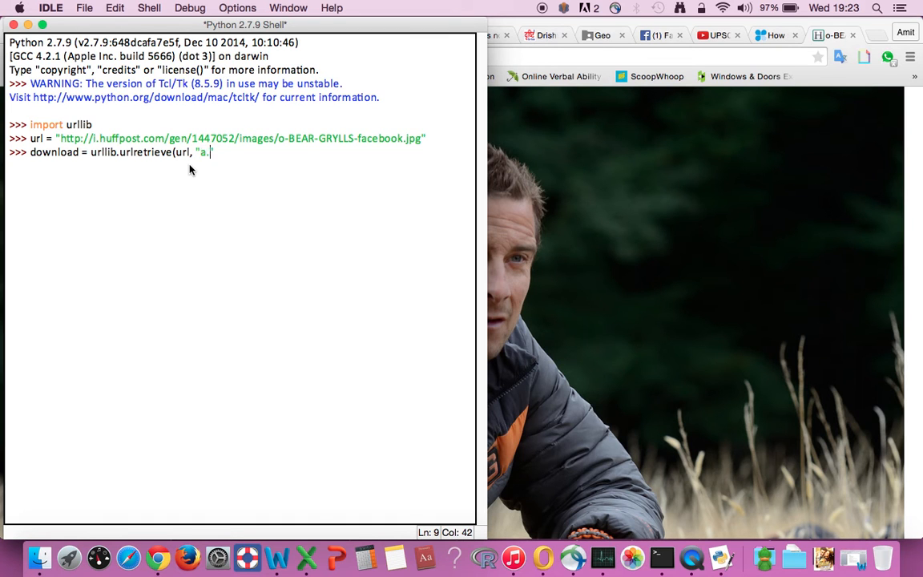
{"action": "type", "text": "jpg"}
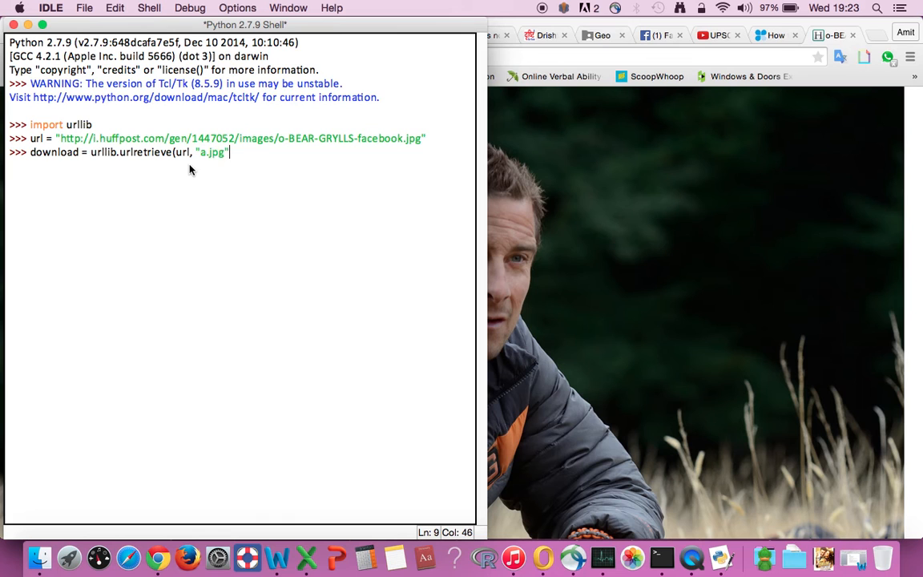
{"action": "type", "text": ")"}
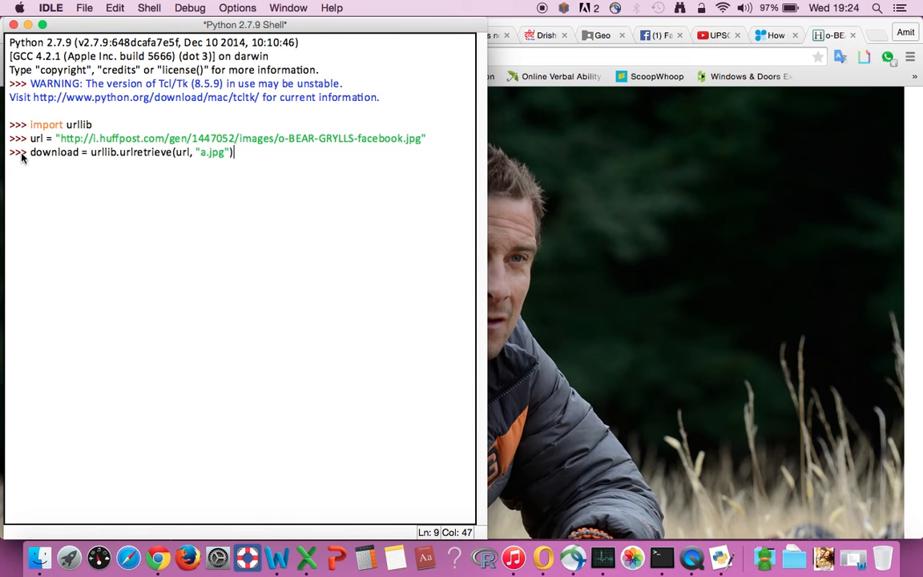
{"action": "mouse_move", "coordinate": [166, 161]}
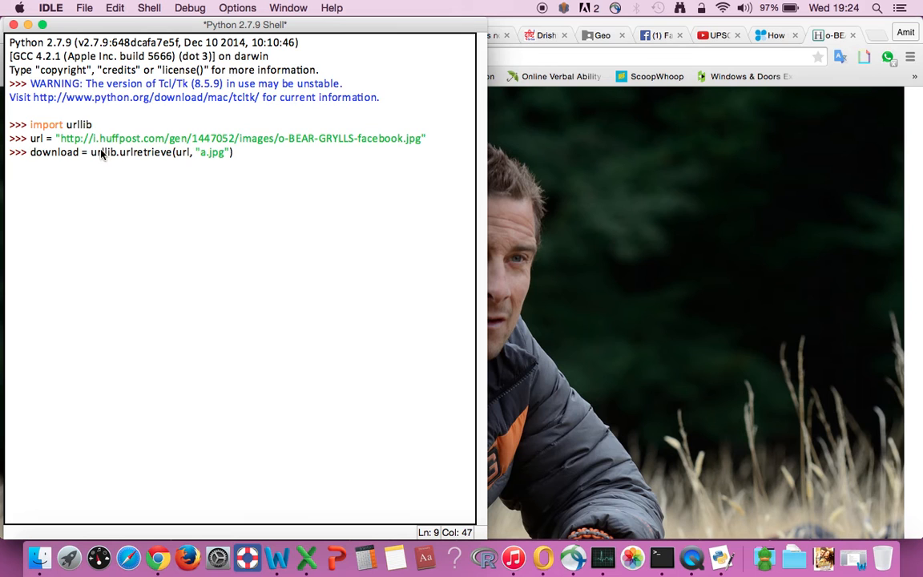
{"action": "mouse_move", "coordinate": [133, 162]}
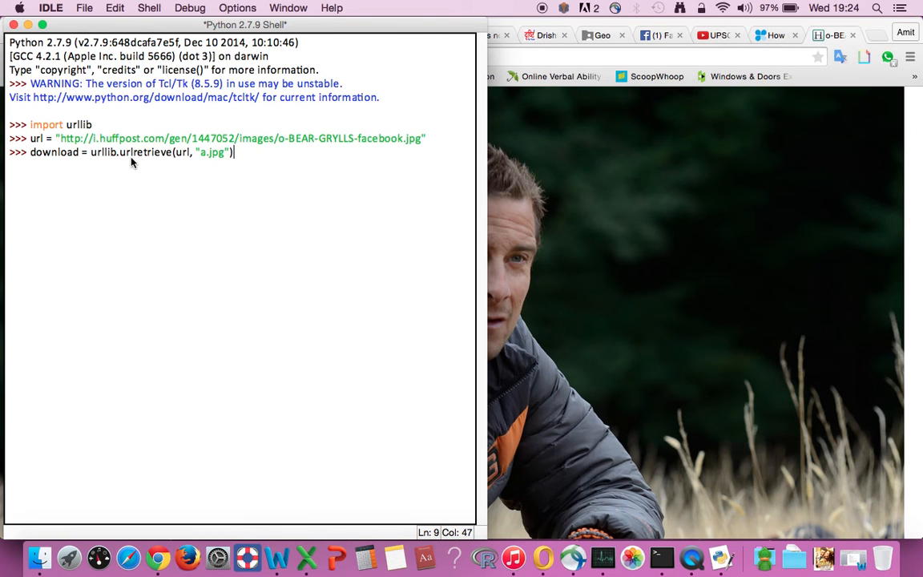
{"action": "mouse_move", "coordinate": [179, 165]}
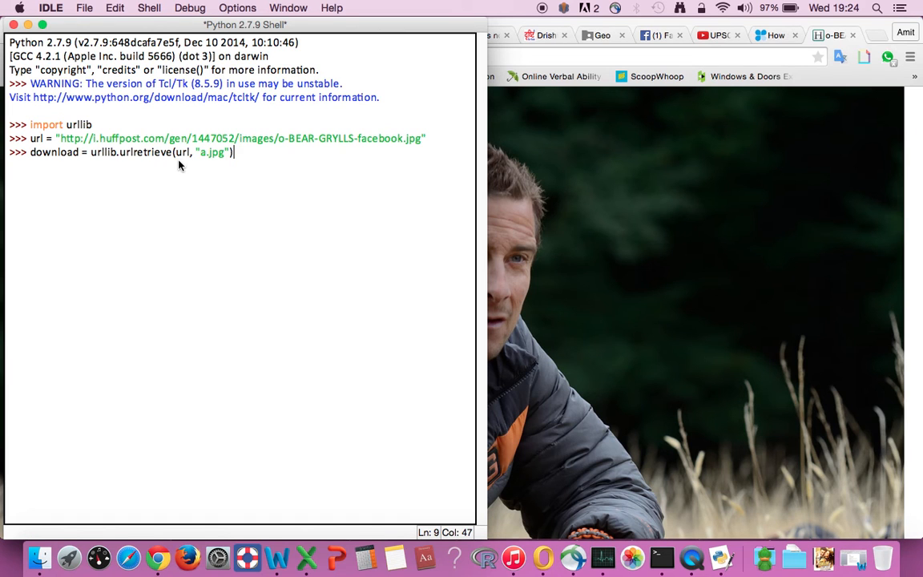
{"action": "mouse_move", "coordinate": [141, 154]}
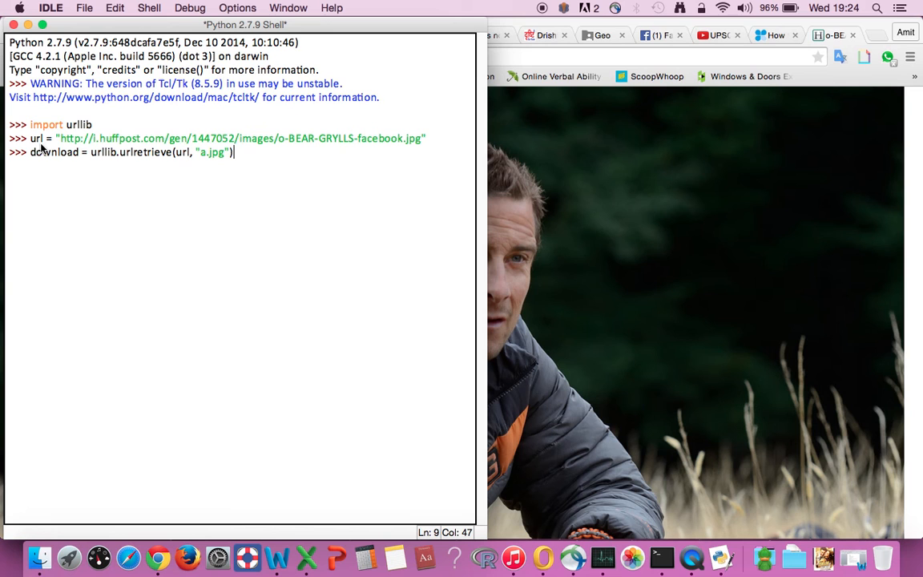
{"action": "mouse_move", "coordinate": [42, 148]}
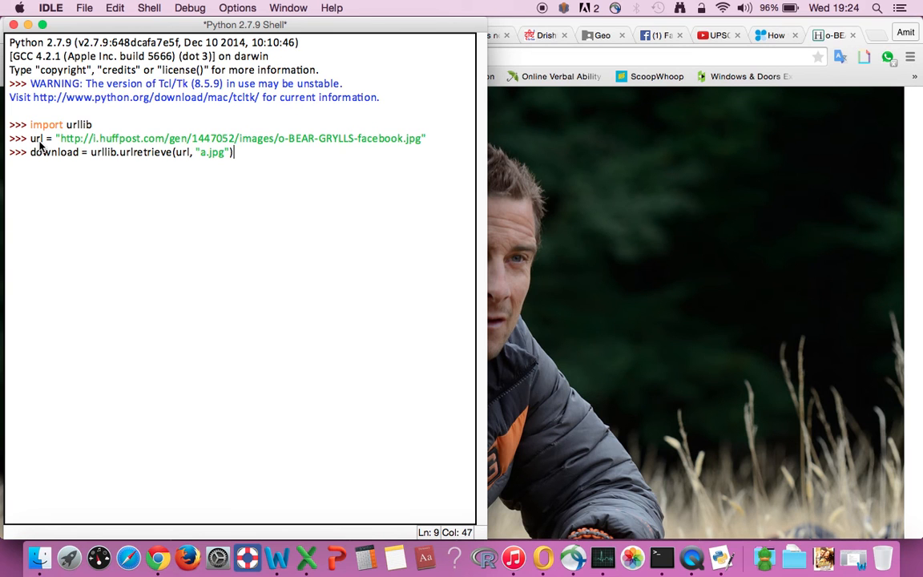
{"action": "mouse_move", "coordinate": [370, 135]}
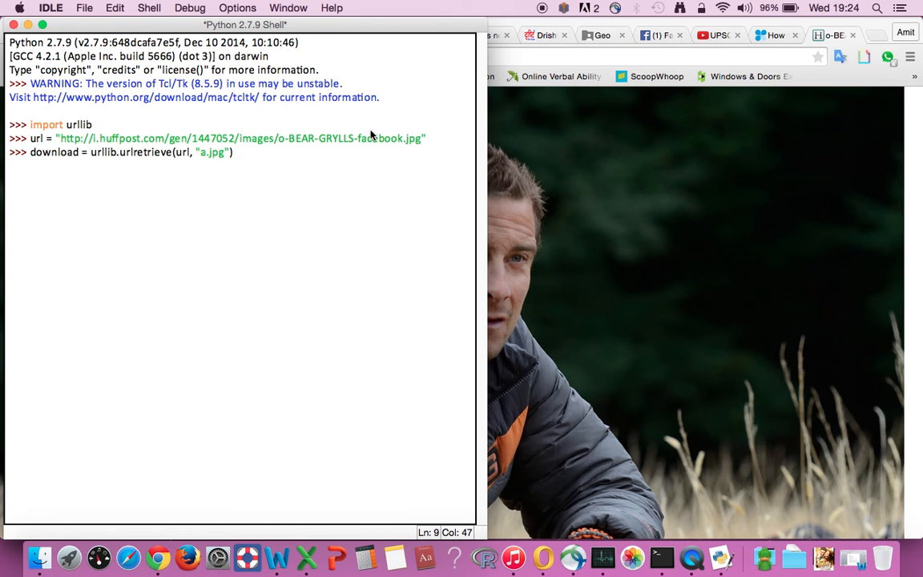
{"action": "mouse_move", "coordinate": [385, 144]}
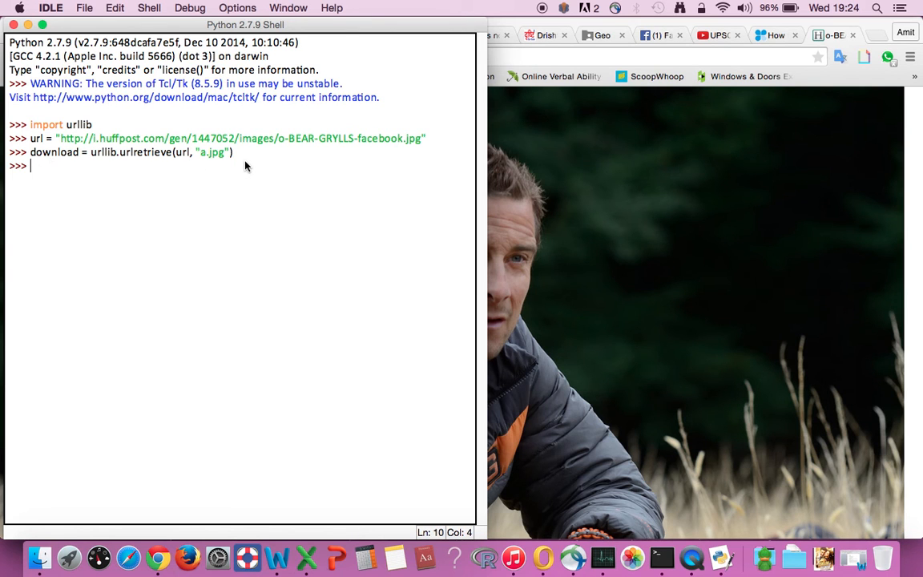
- Evaluate download to print the ('a.jpg', HTTPMessage) tuple
{"action": "type", "text": "download"}
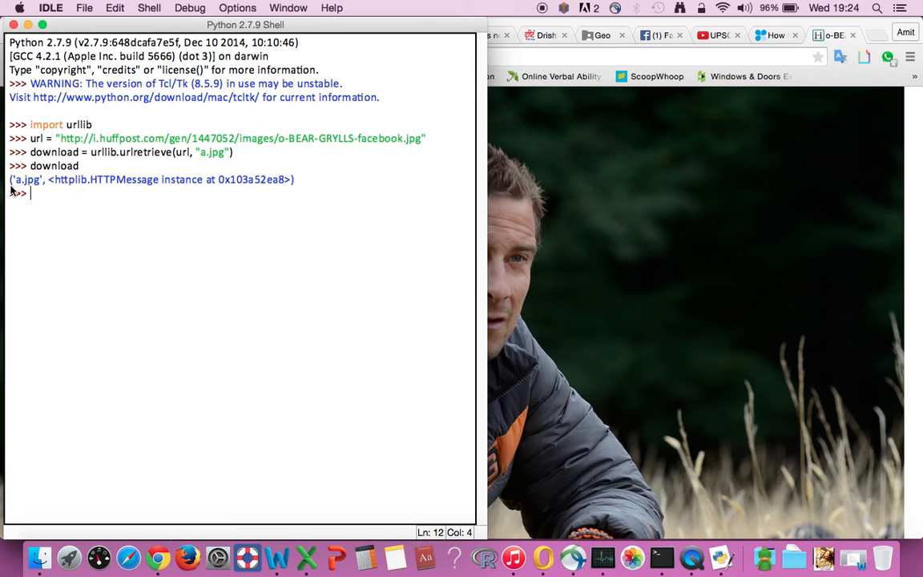
{"action": "mouse_move", "coordinate": [243, 189]}
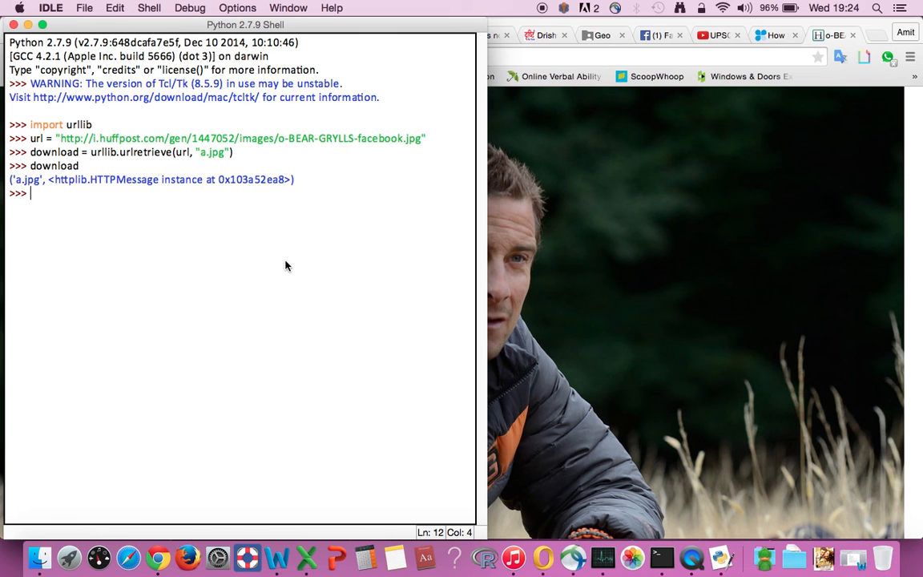
{"action": "mouse_move", "coordinate": [644, 401]}
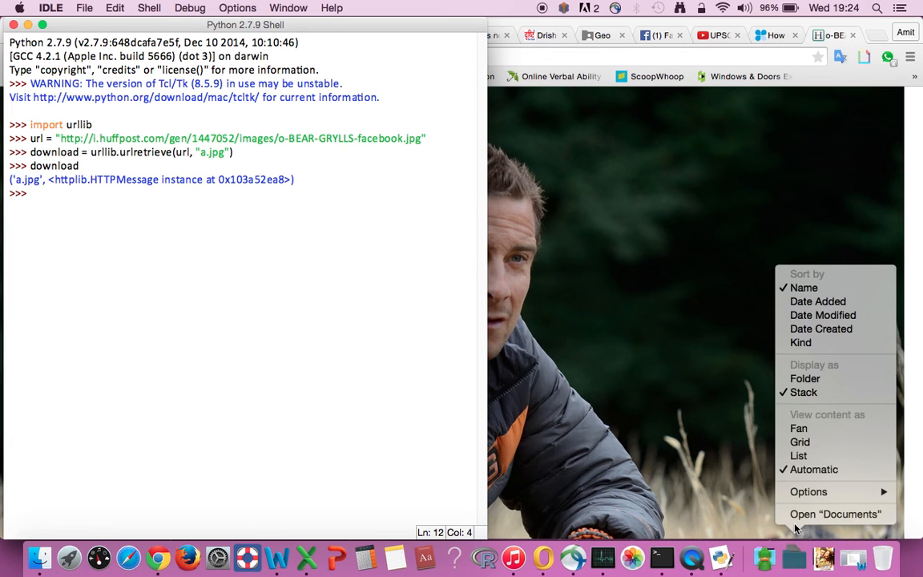
- In the Documents folder, find a.jpg and open it in Preview
{"action": "left_click", "coordinate": [835, 513]}
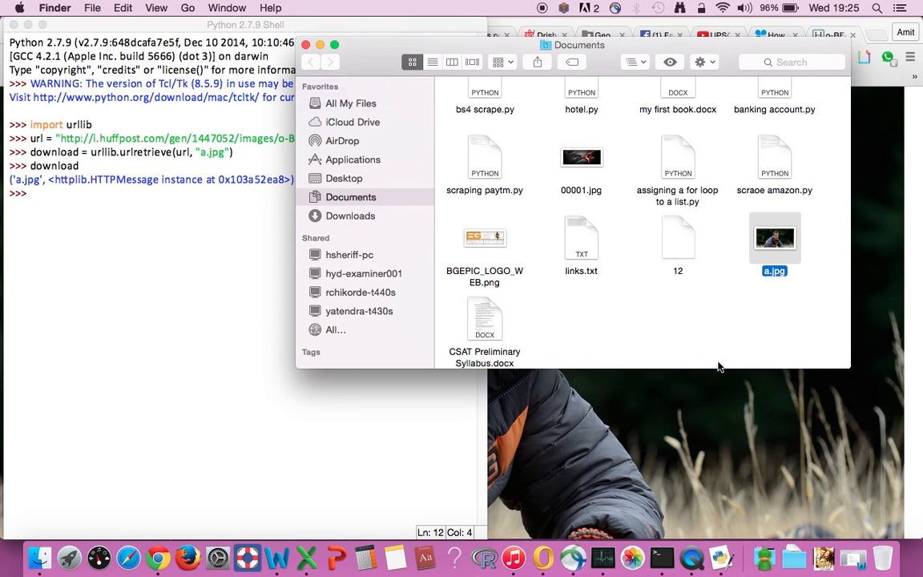
{"action": "scroll", "scroll_direction": "down", "scroll_amount": 3}
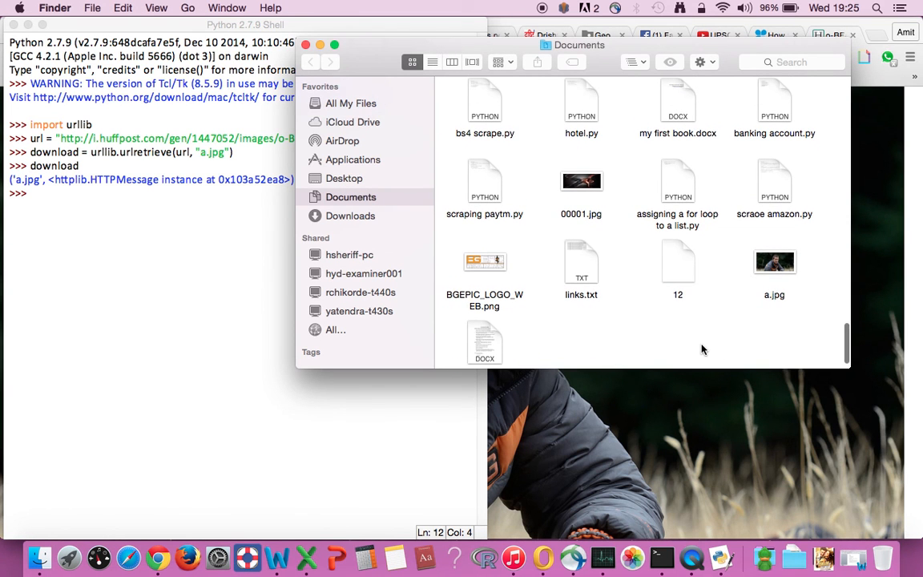
{"action": "left_click", "coordinate": [774, 262]}
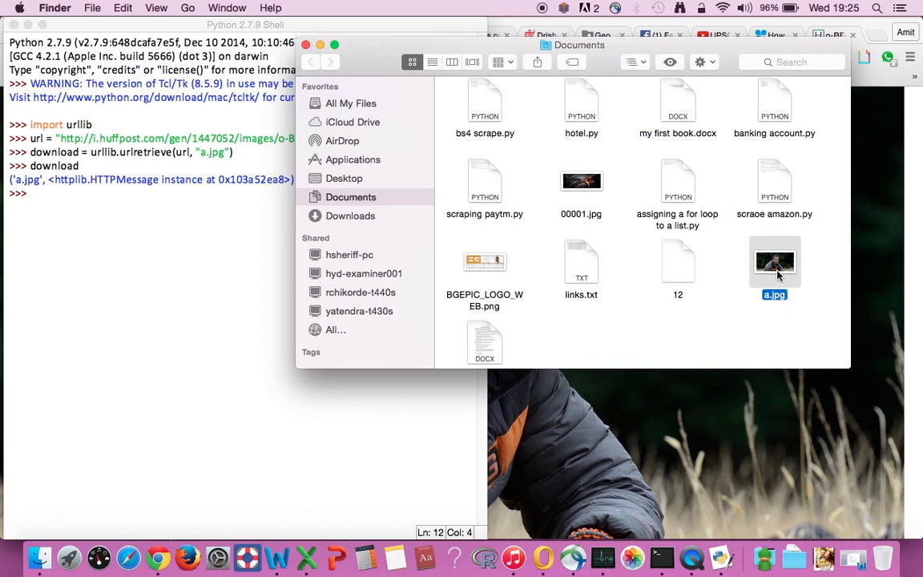
{"action": "double_click", "coordinate": [774, 263]}
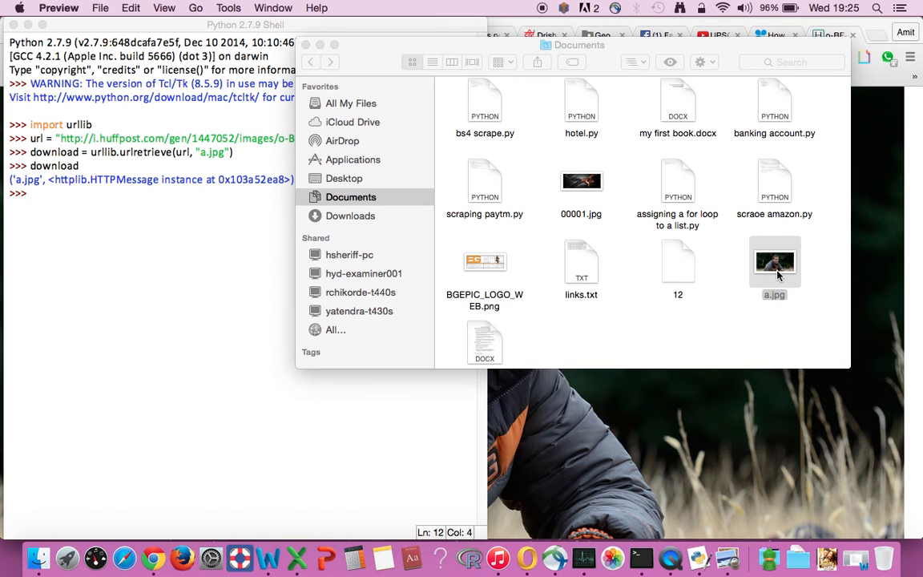
{"action": "mouse_move", "coordinate": [654, 227]}
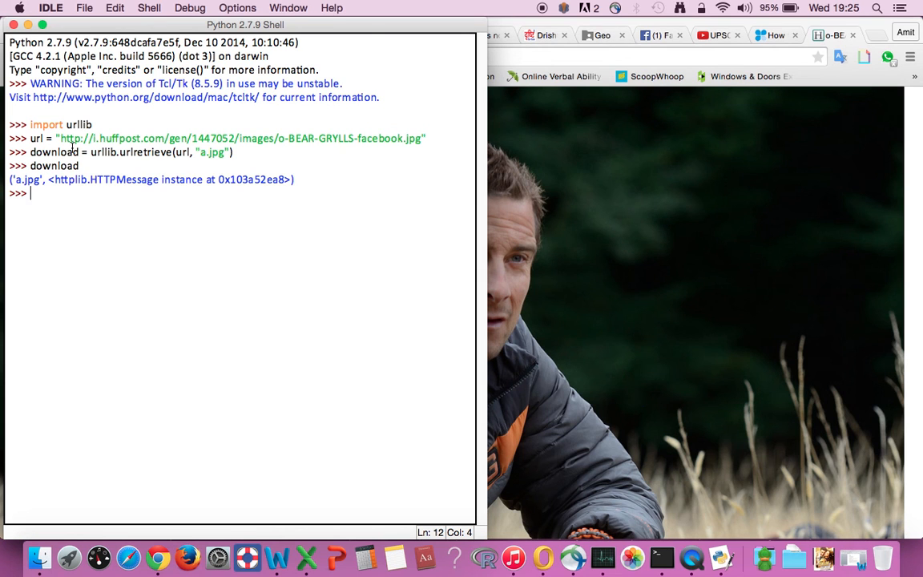
{"action": "mouse_move", "coordinate": [332, 161]}
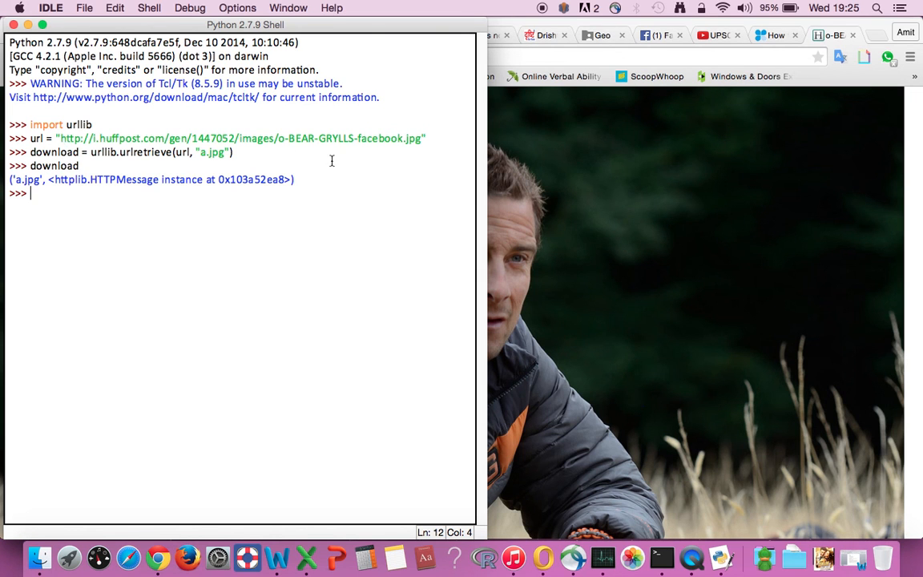
{"action": "mouse_move", "coordinate": [417, 144]}
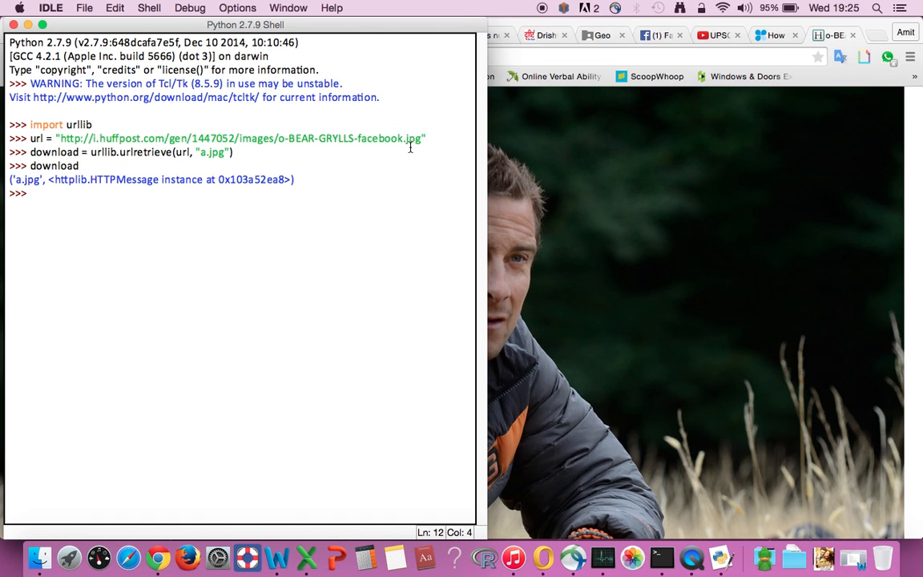
{"action": "mouse_move", "coordinate": [394, 149]}
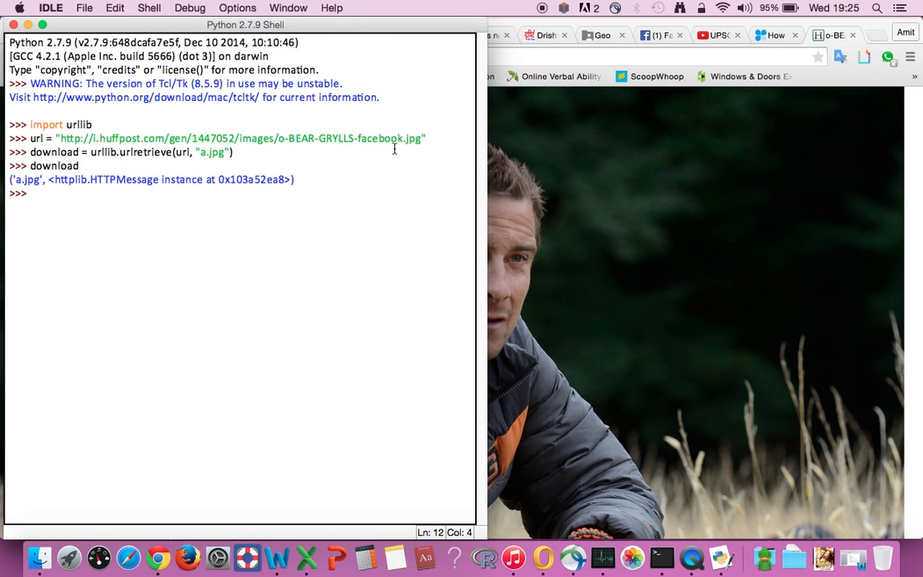